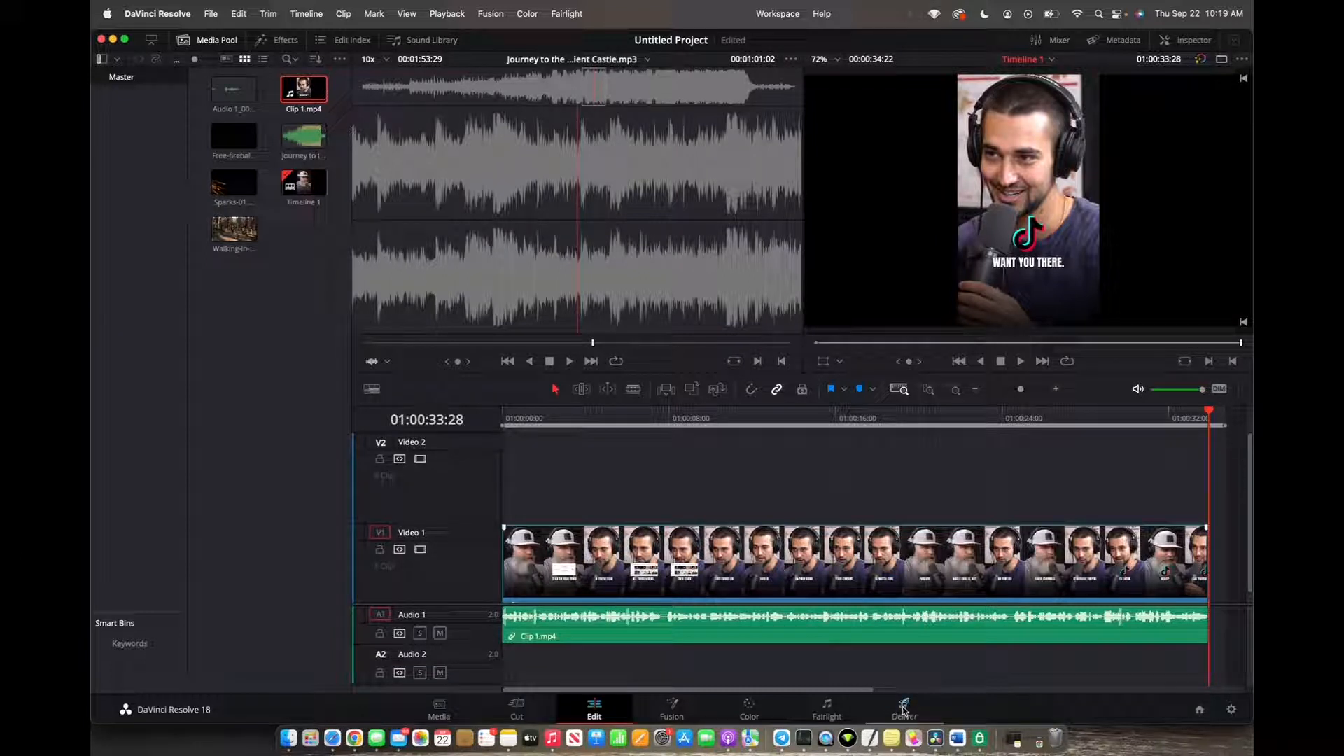
Step: Switch to the Deliver page to reach the render settings
click(904, 708)
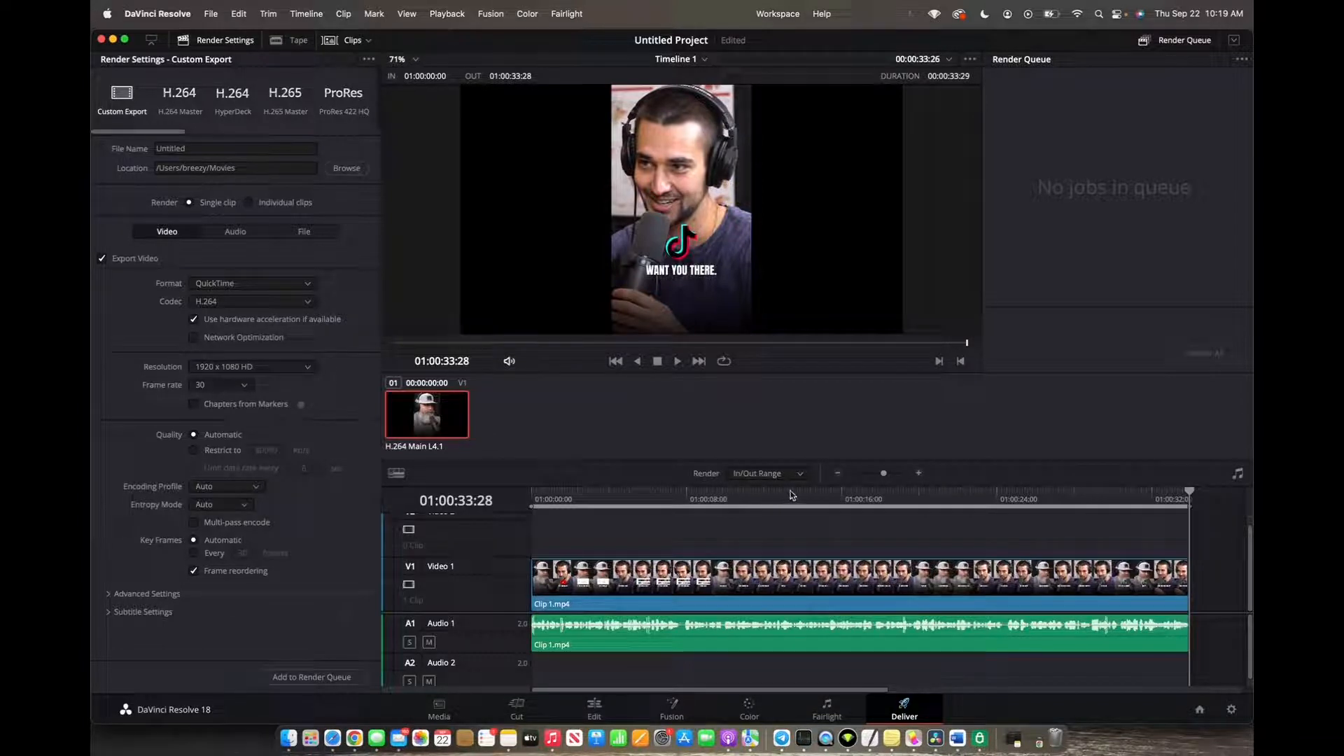
Step: Mark the render In point at 01:00:14:01 on the timeline
click(803, 500)
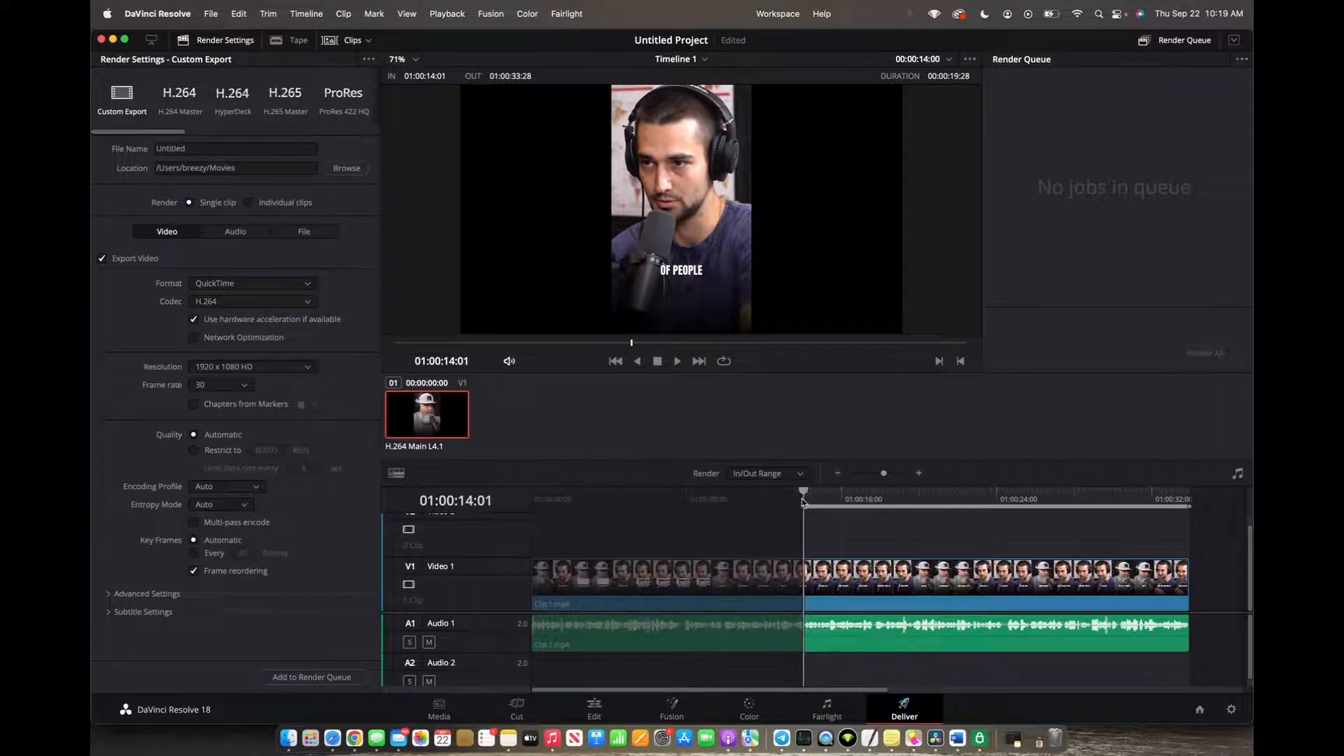
mouse_move(1051, 523)
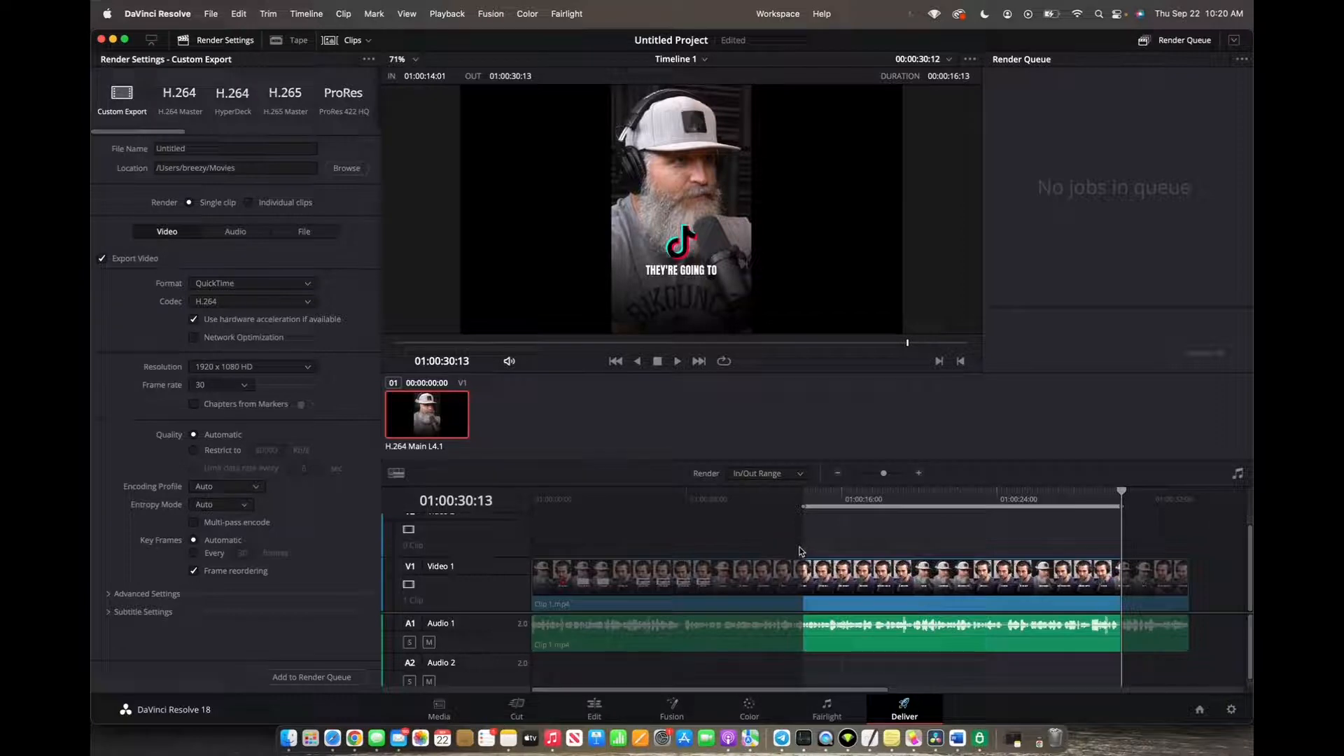
mouse_move(1100, 535)
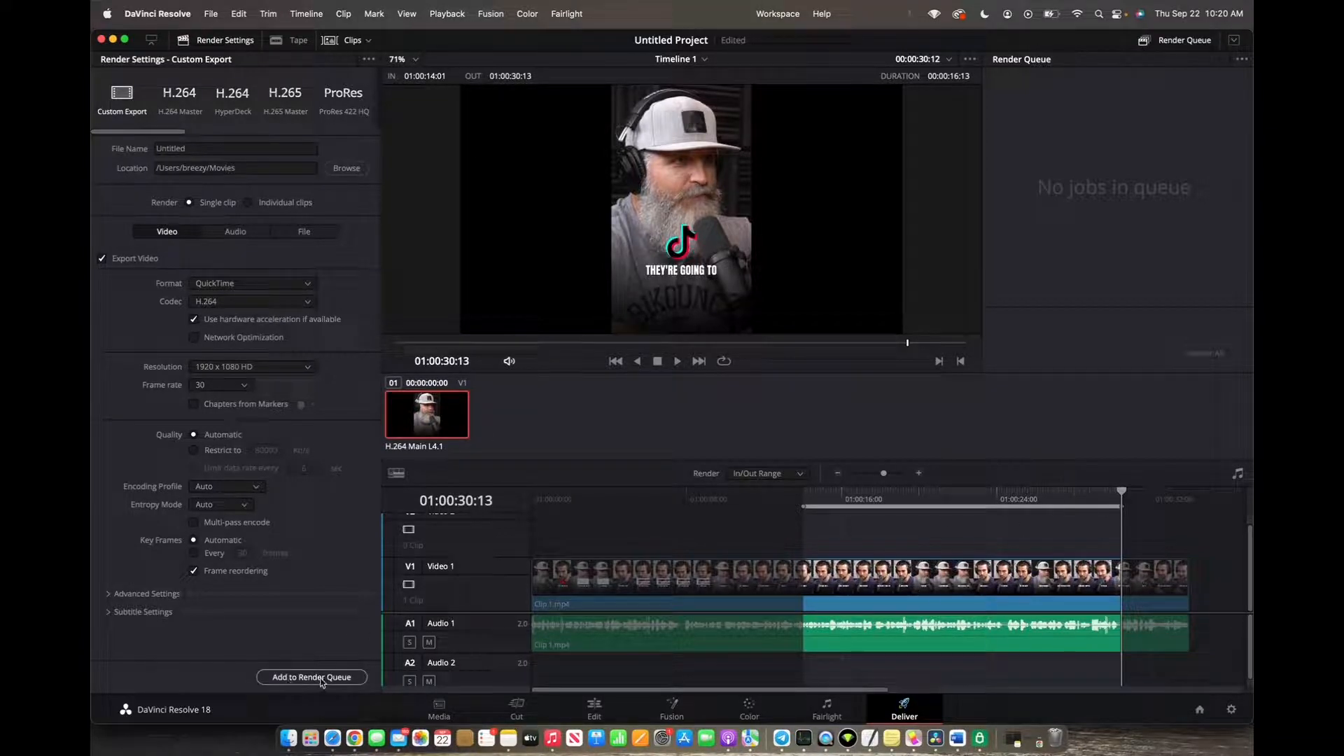
Step: Add the In/Out range to the render queue, choosing Rename over replacing
click(313, 677)
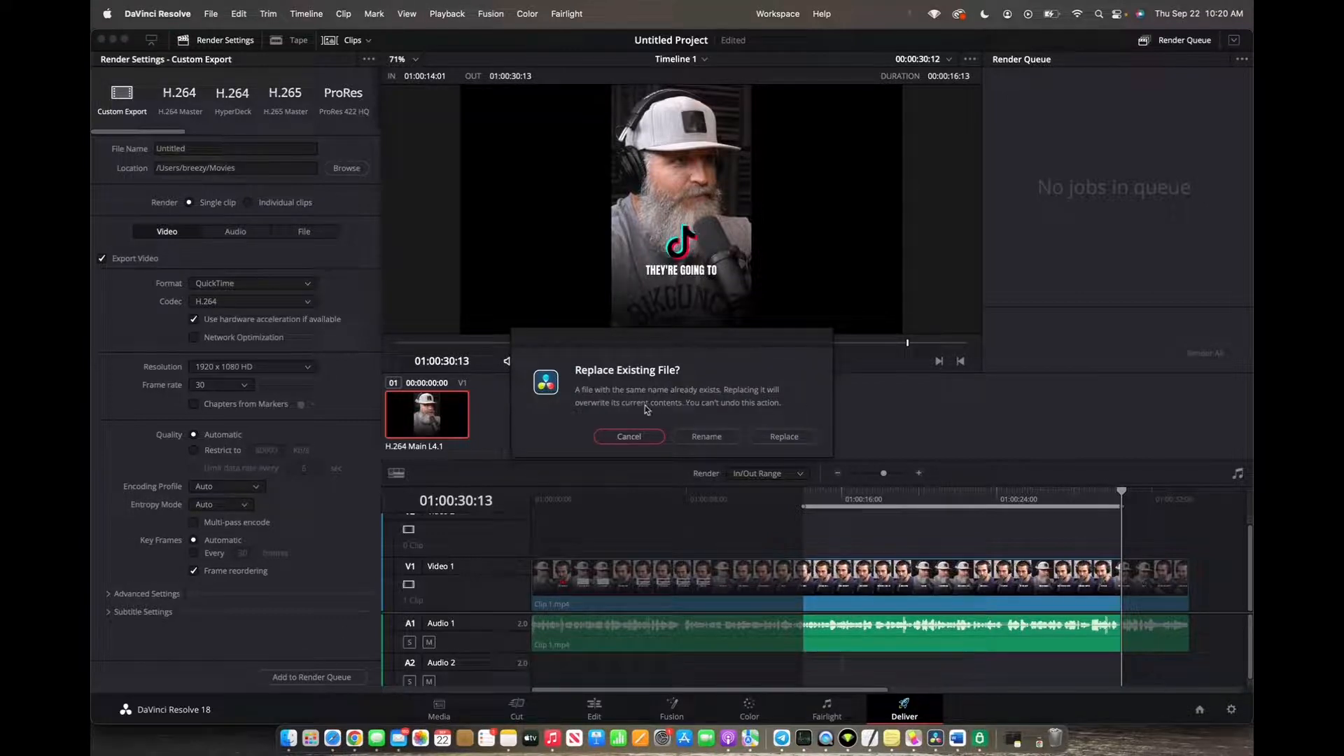
mouse_move(706, 437)
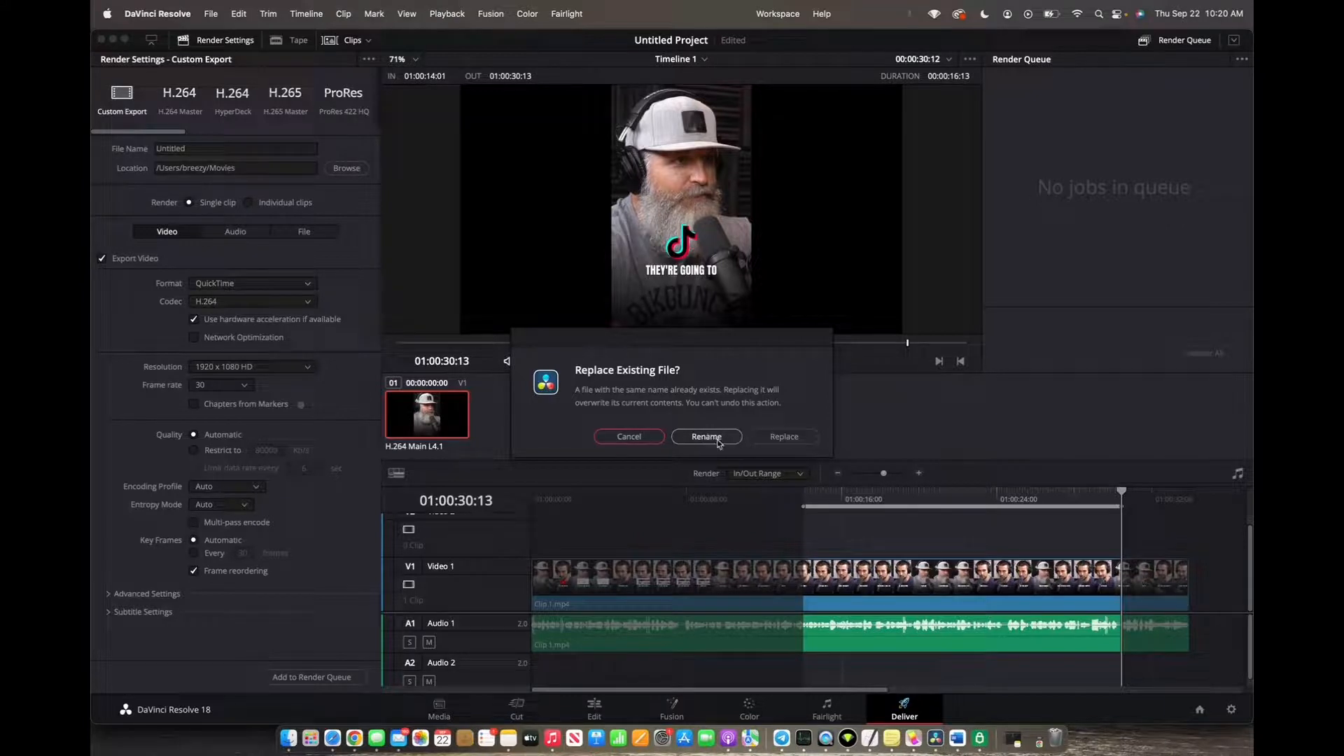
click(706, 437)
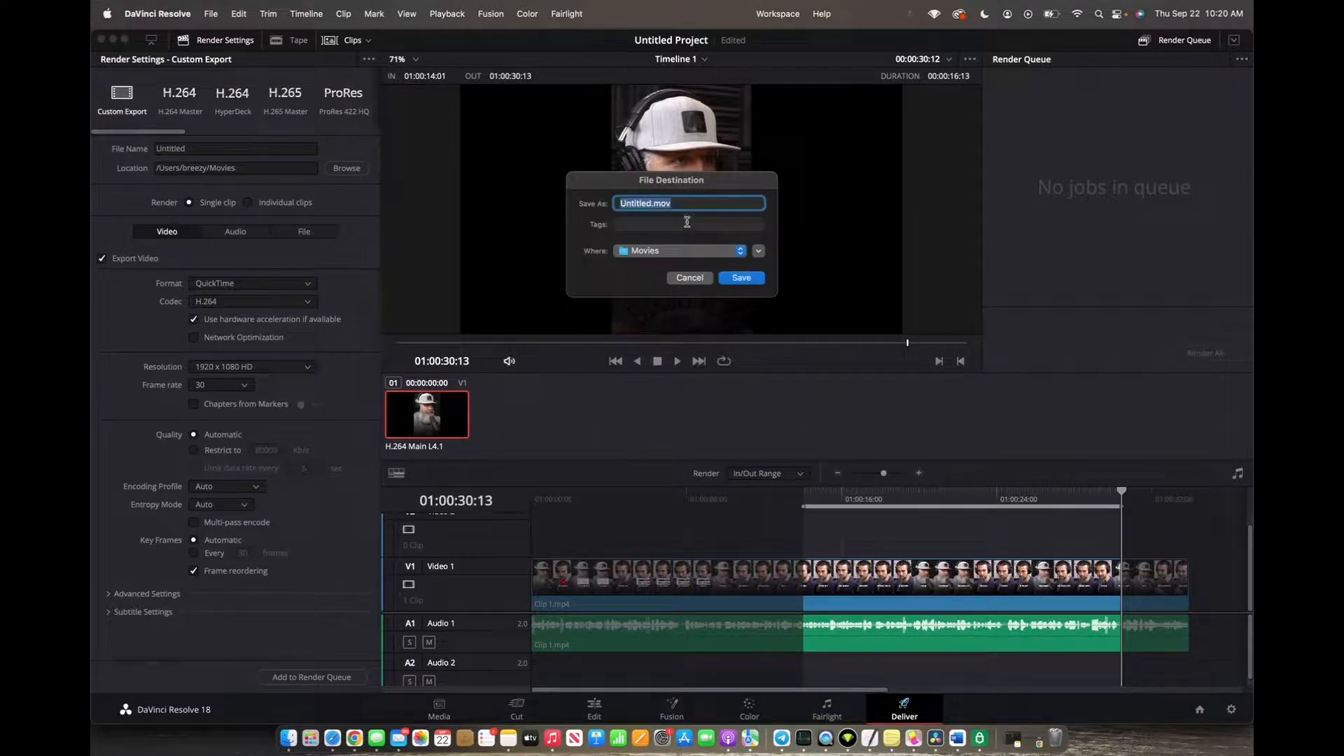
Step: Save the export as 'TIKTok' in the home folder, queuing Job 1
text(TIKTok)
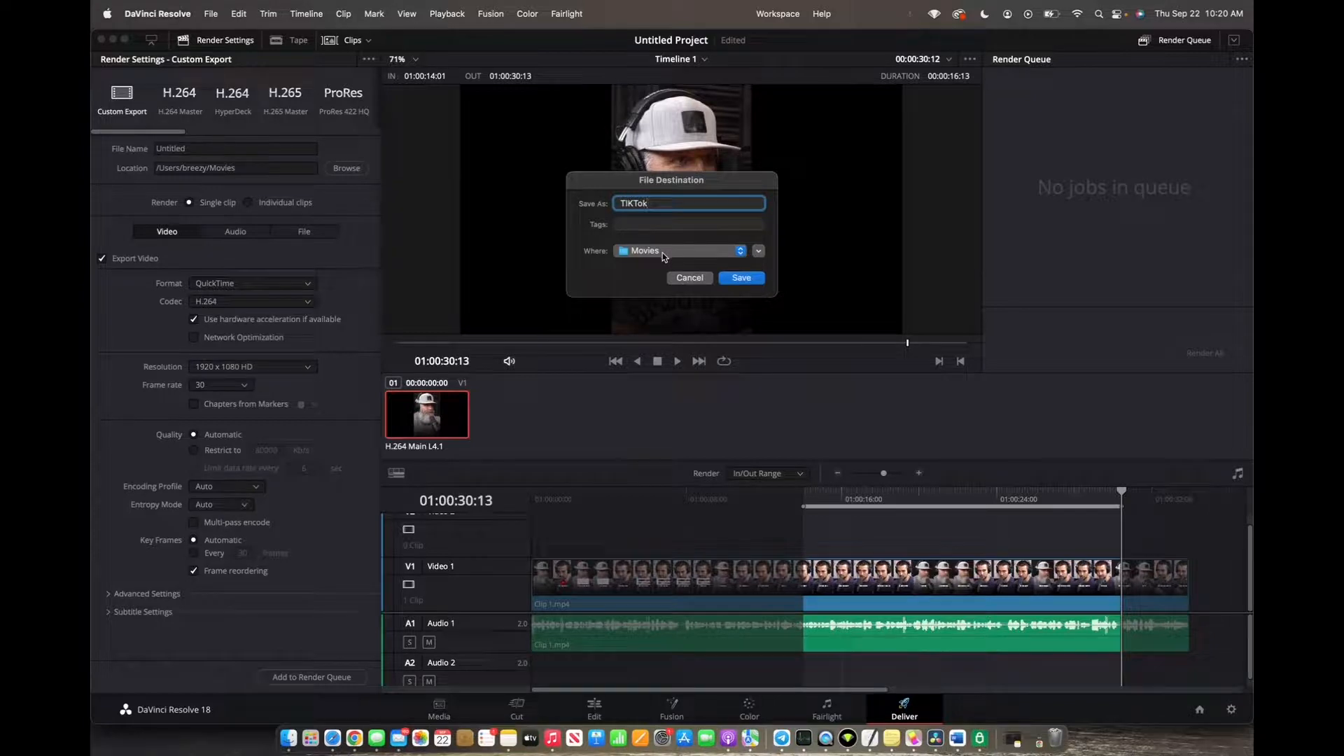
click(679, 251)
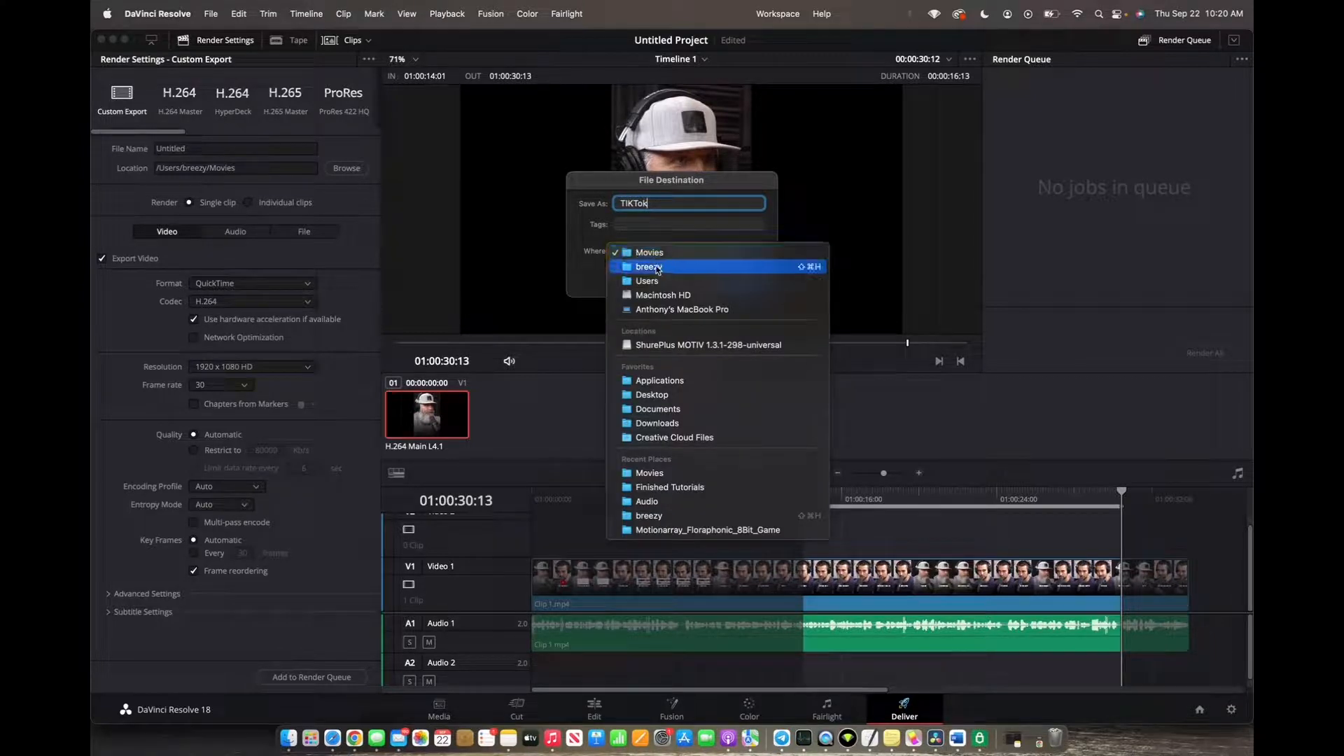
click(650, 267)
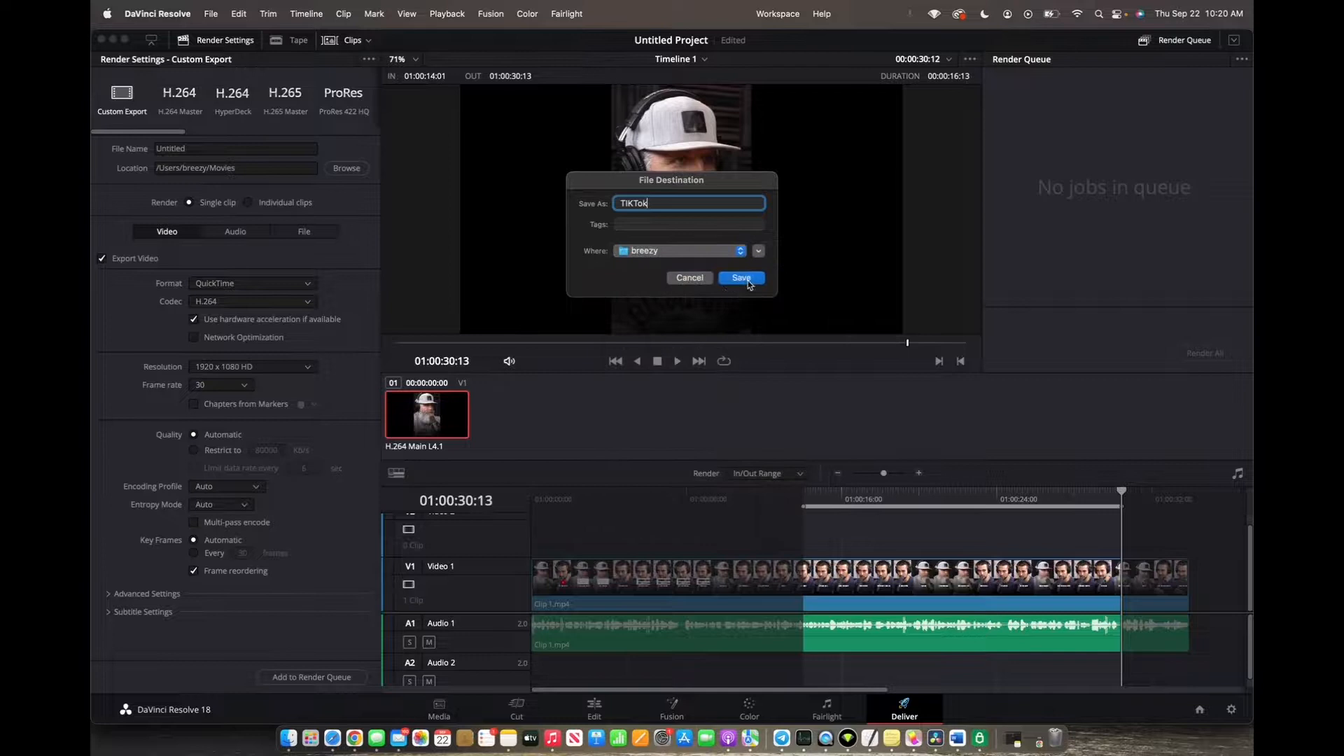
click(740, 278)
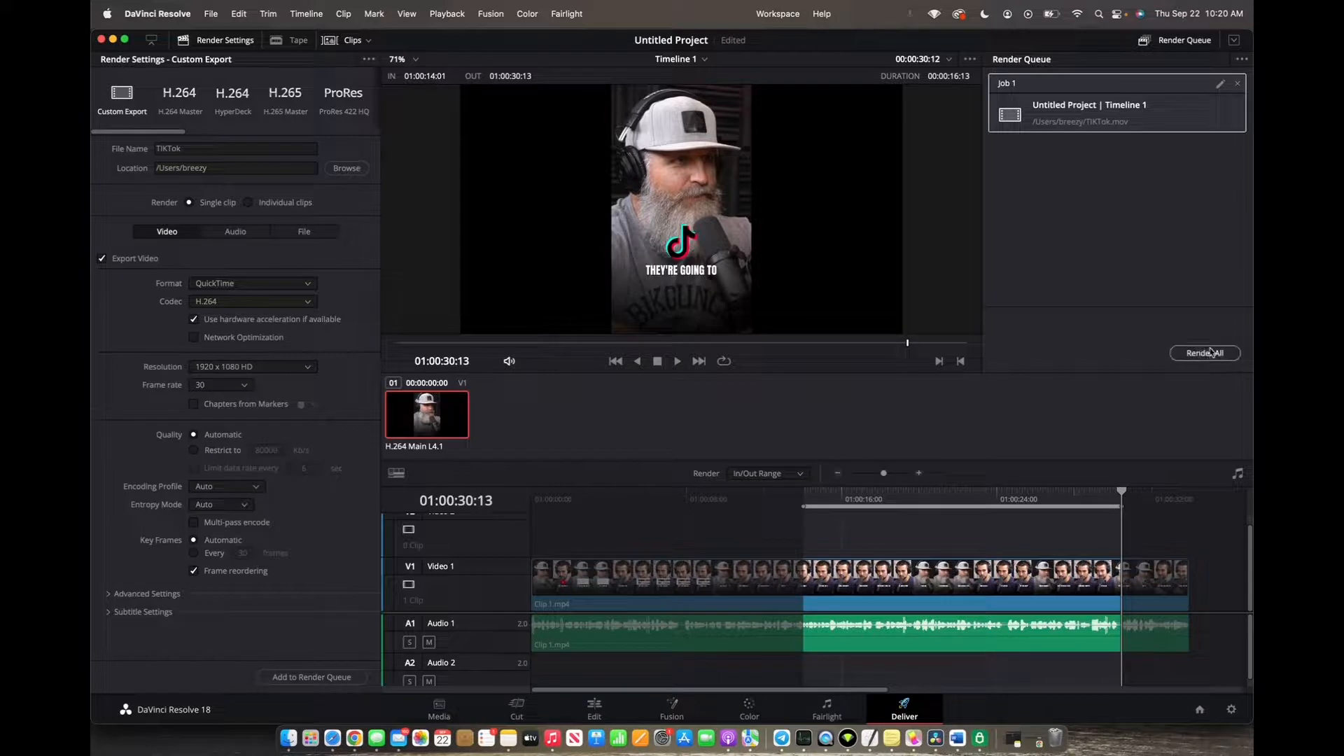
Step: Render Job 1 and reveal the finished TIKTok.mov in Finder
click(1205, 352)
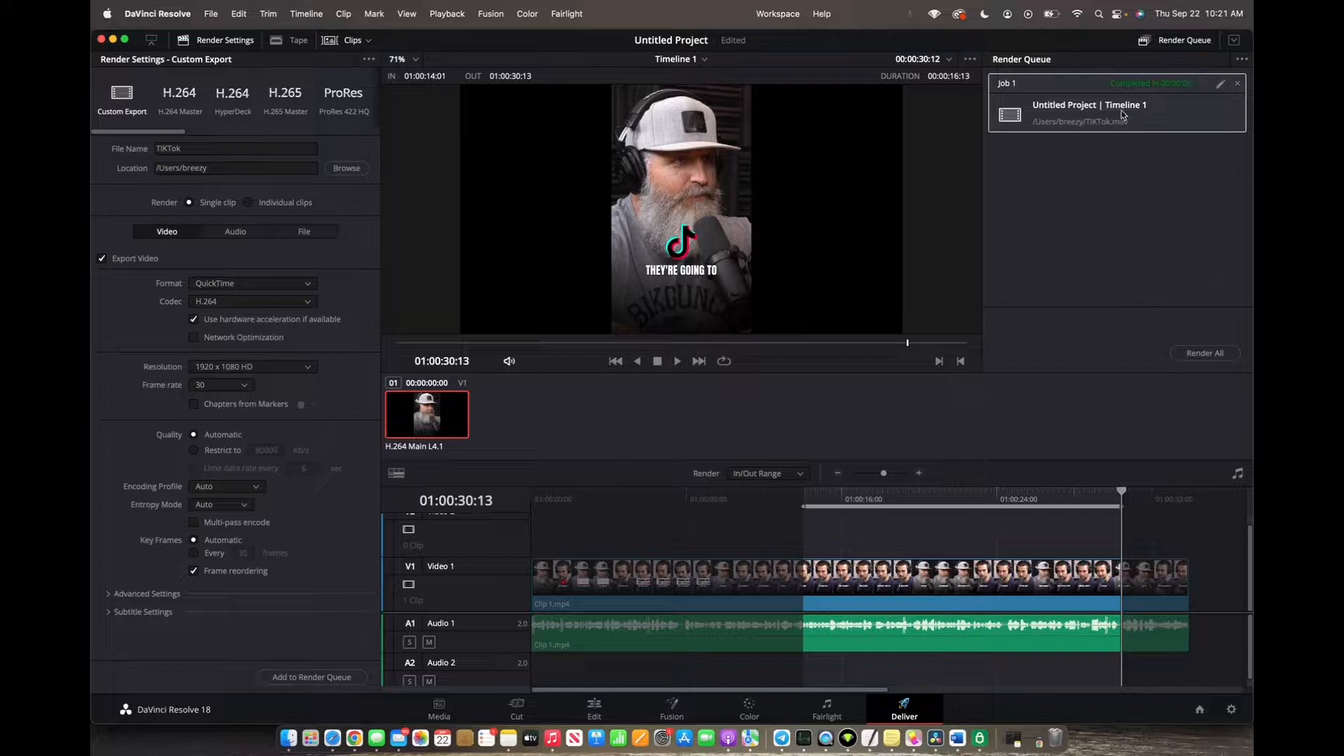
right_click(1098, 114)
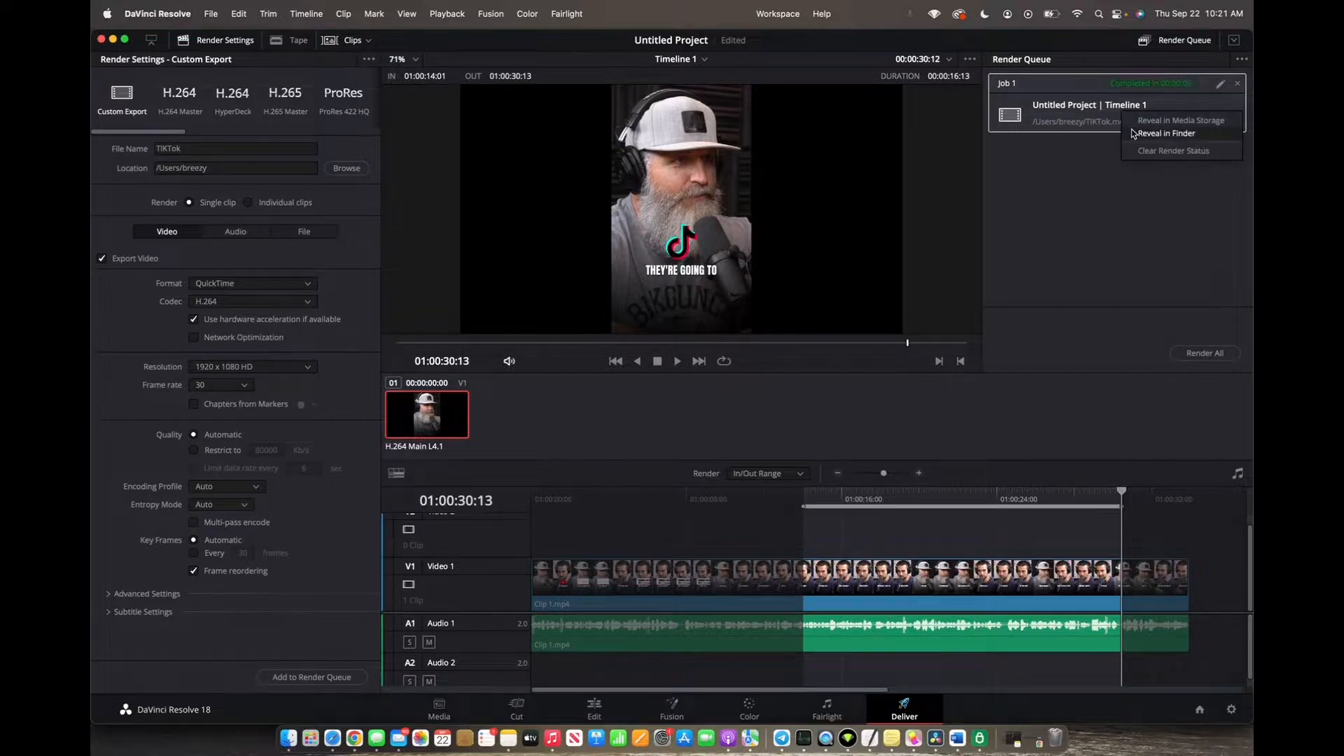
click(1166, 133)
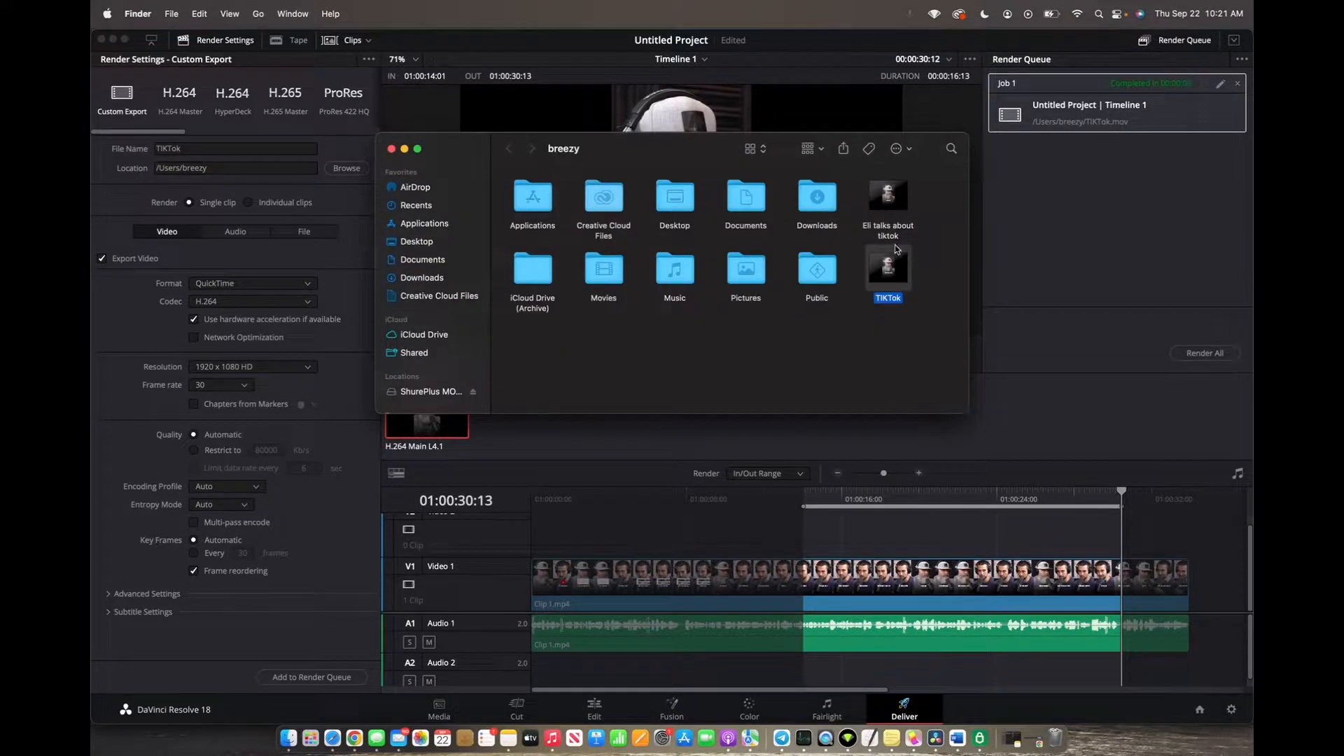